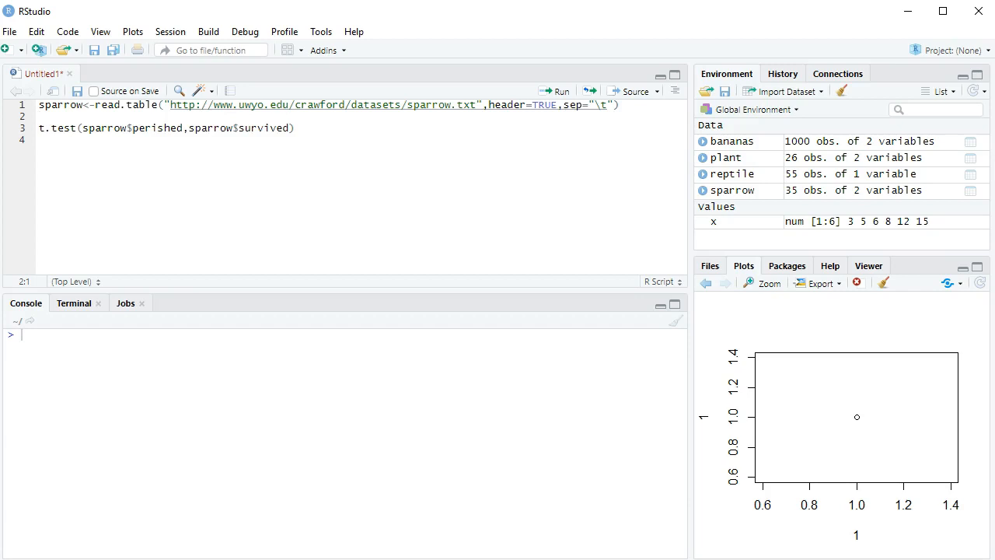
Write t.test(sparrow[,1],sparrow[,2]) on a new line and run it for Welch results (p = 0.09236)
{"action": "left_click", "coordinate": [43, 117]}
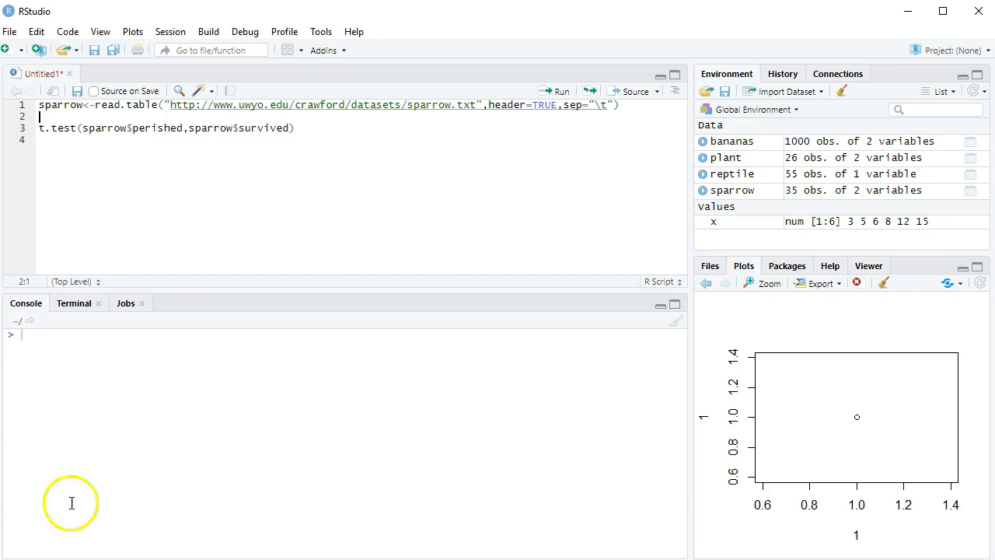
{"action": "left_click", "coordinate": [295, 127]}
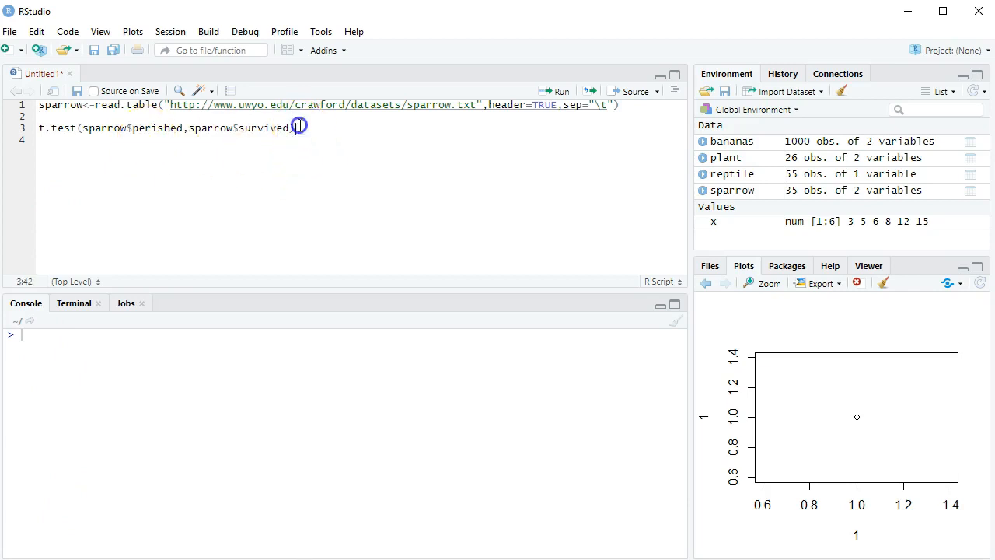
{"action": "type", "text": "t.test"}
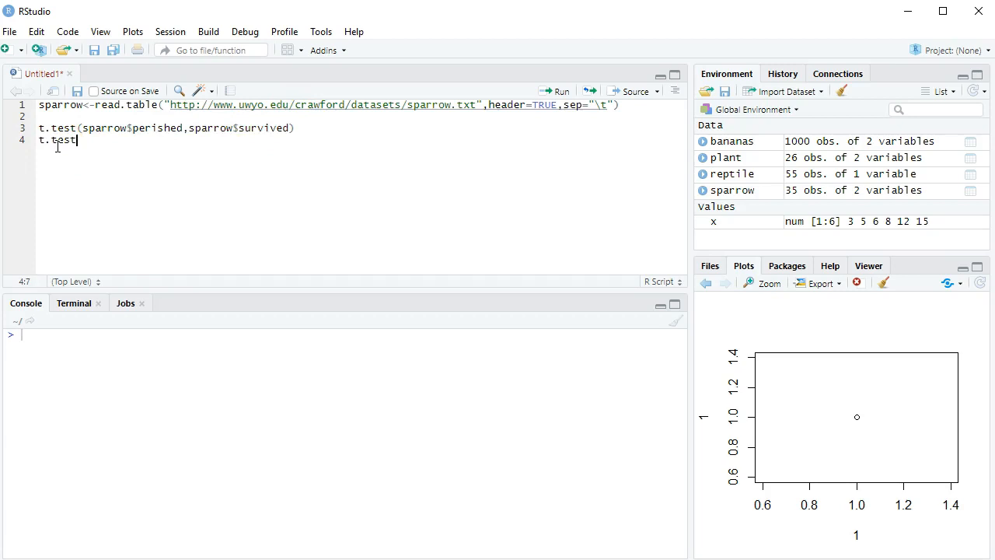
{"action": "type", "text": "(sparrow[]"}
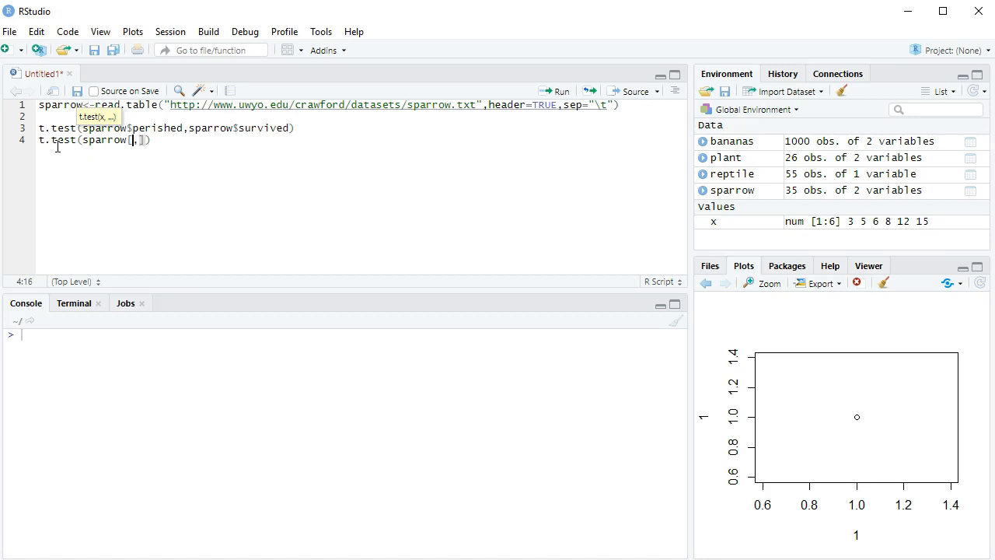
{"action": "type", "text": "1"}
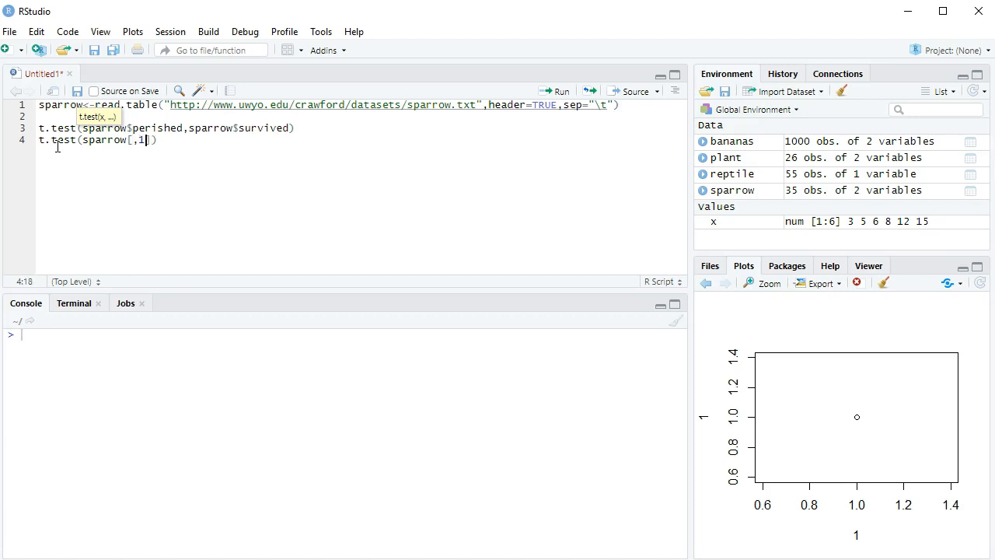
{"action": "type", "text": ",sparrow["}
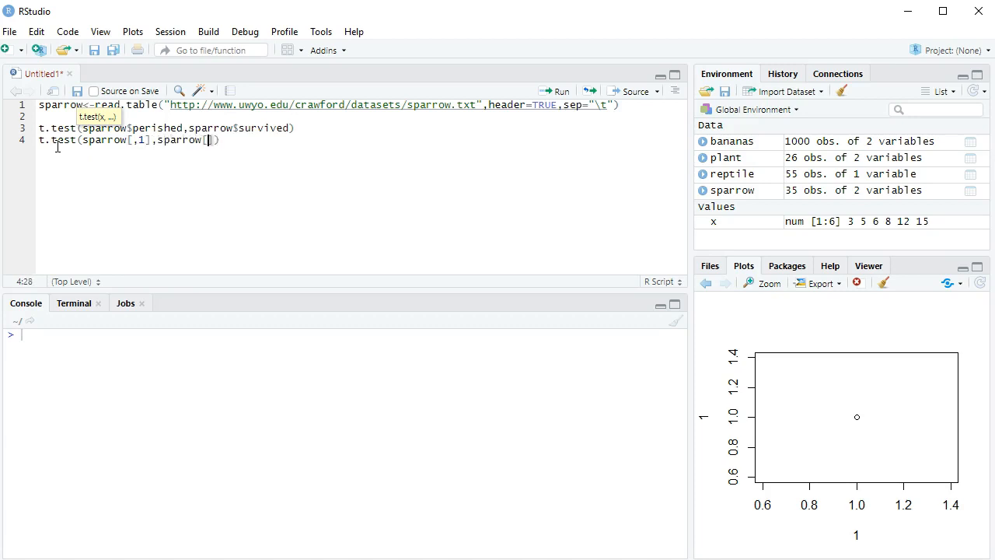
{"action": "type", "text": "]"}
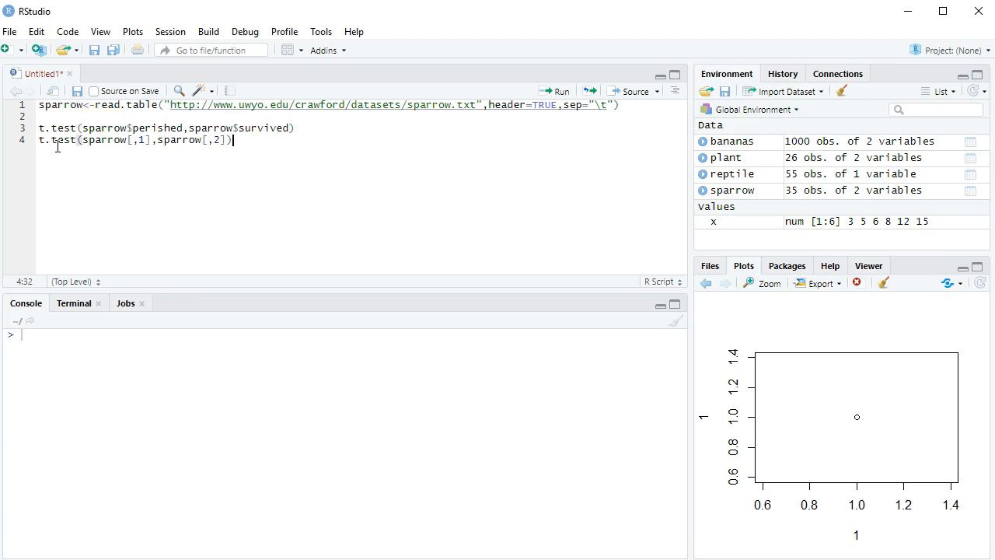
{"action": "left_click", "coordinate": [555, 91]}
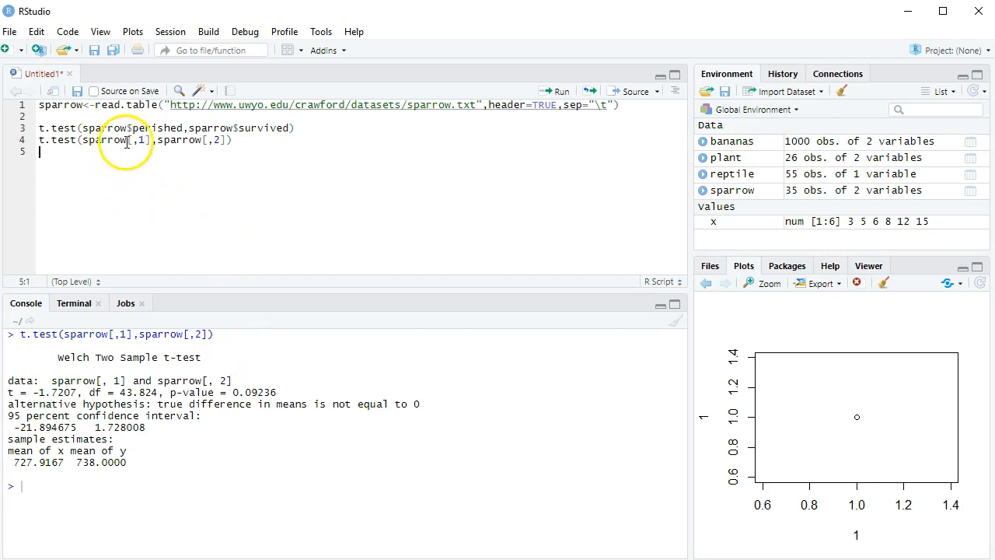
Enter the row lookup sparrow[1,] to print the first row of the sparrow data
{"action": "type", "text": "spr"}
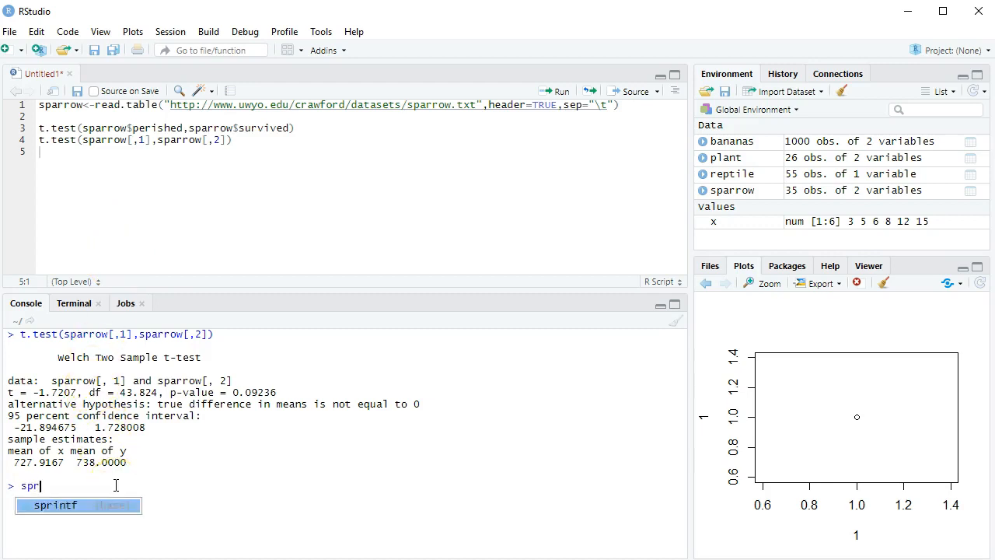
{"action": "type", "text": "sparrow[1]"}
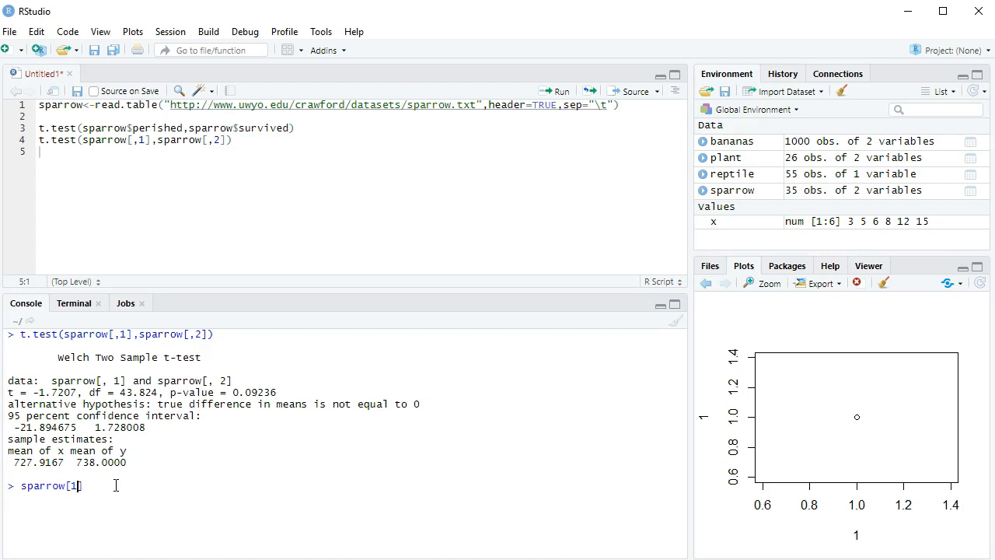
{"action": "type", "text": ",]"}
{"action": "left_click", "coordinate": [360, 174]}
{"action": "type", "text": "sparrow[25,]"}
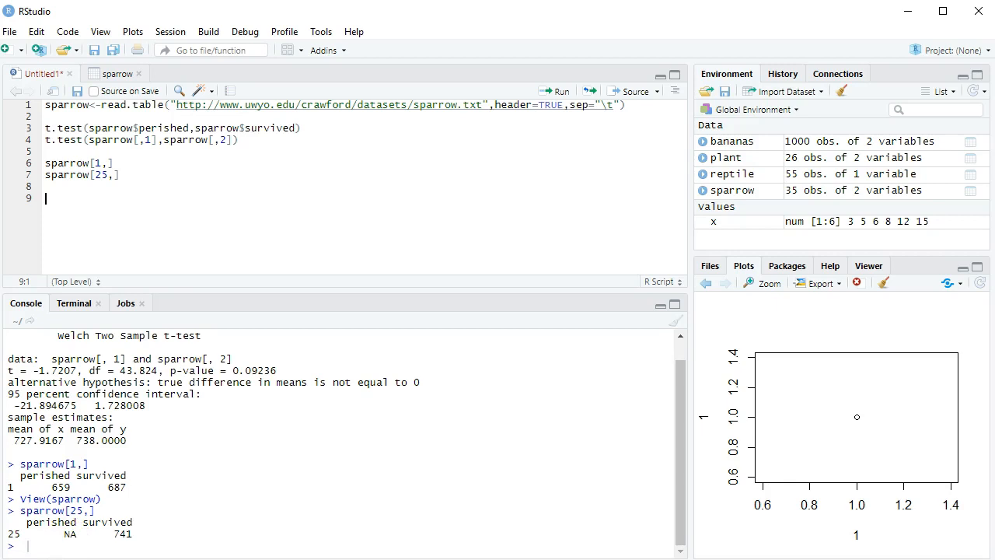
{"action": "left_click", "coordinate": [116, 73]}
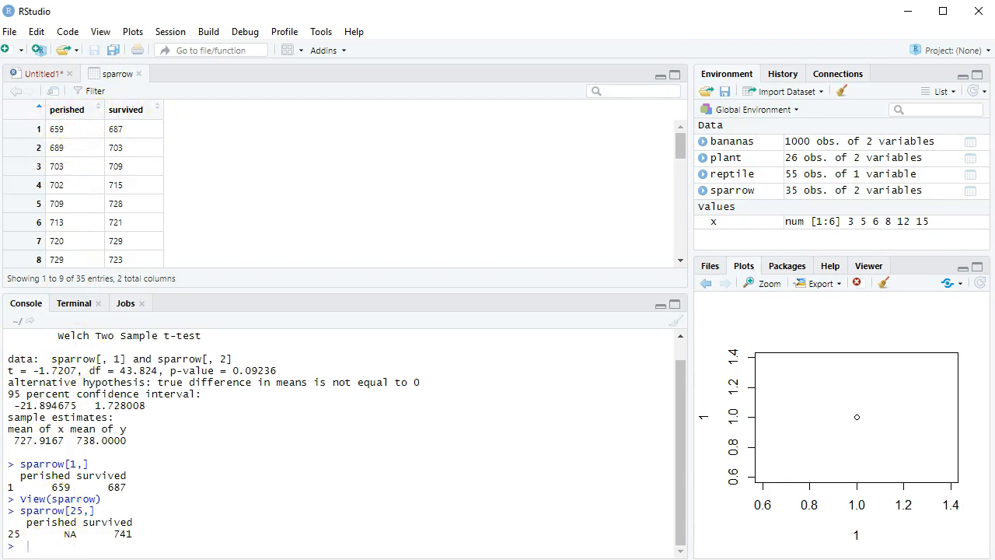
{"action": "left_click", "coordinate": [39, 73]}
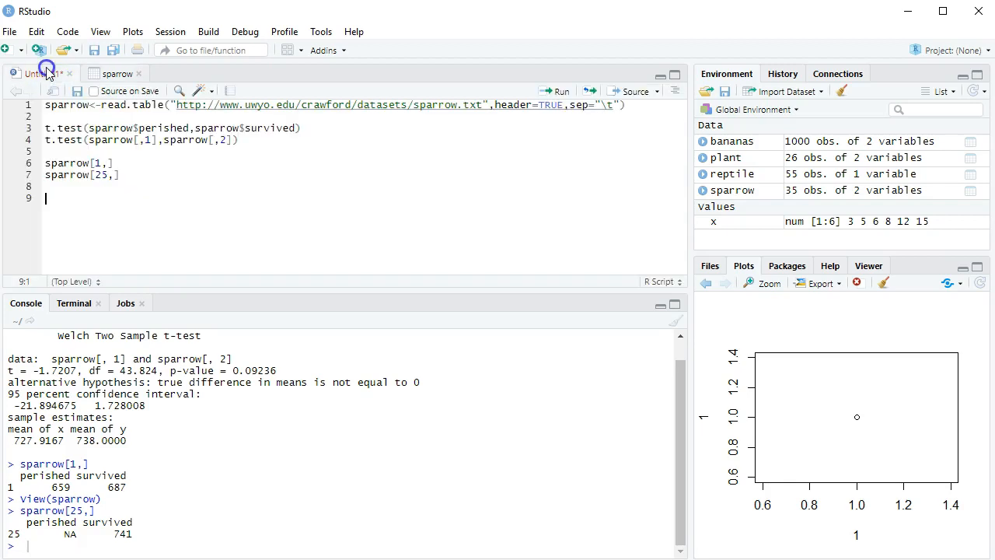
Write the filter sparrow[sparrow$perished>700,] keeping rows with perished above 700
{"action": "type", "text": "sparrow[sparrow$perished>700,"}
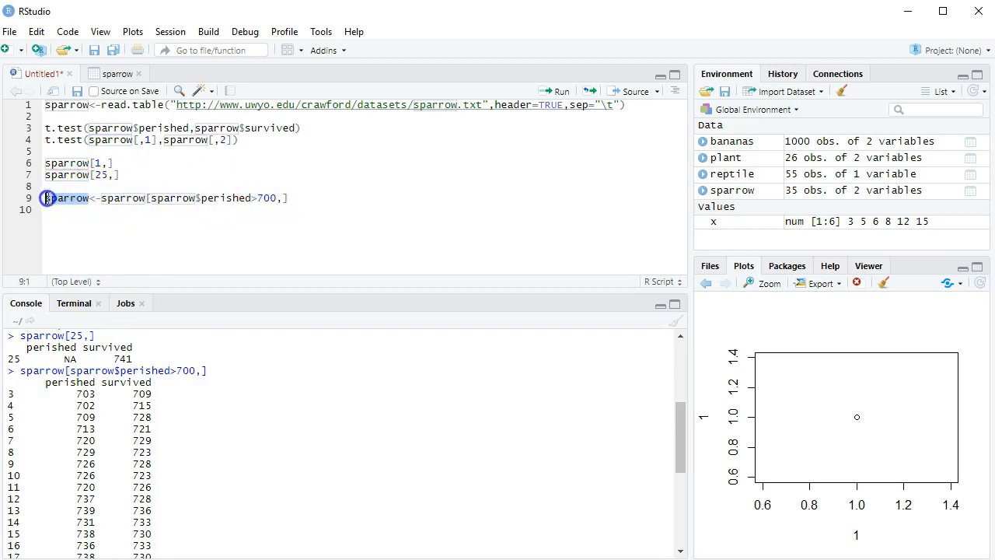
{"action": "left_click", "coordinate": [555, 90]}
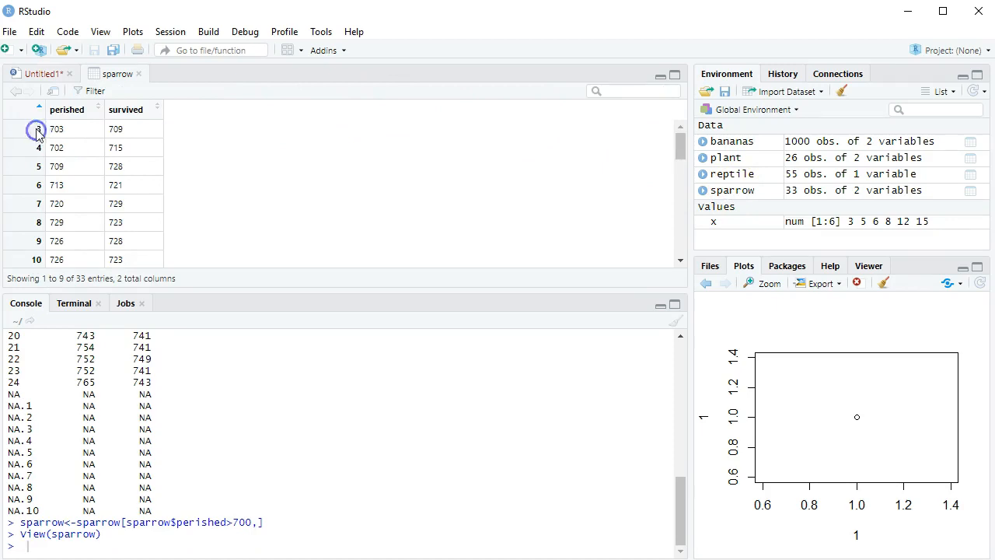
Enter sparrow at the console prompt to inspect the filtered 33-entry data
{"action": "double_click", "coordinate": [56, 128]}
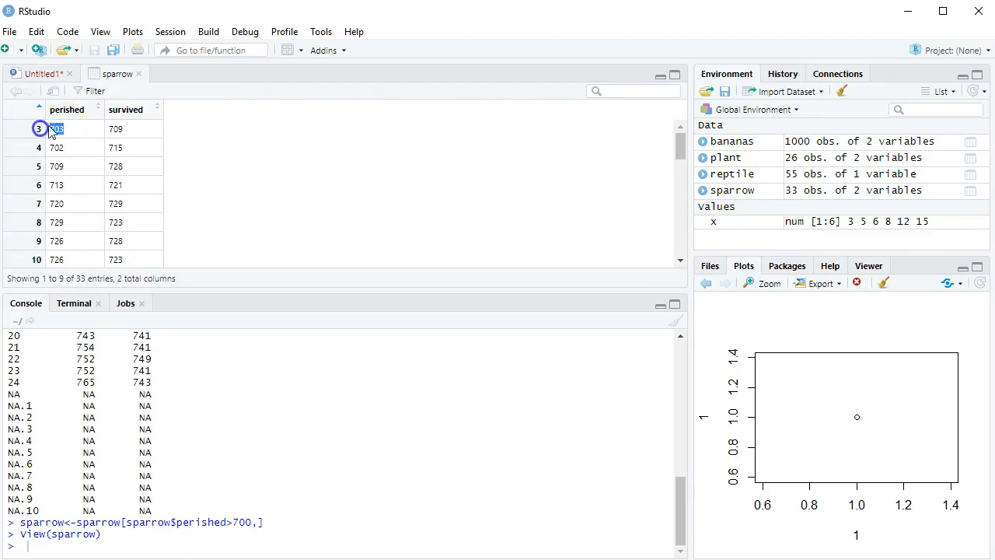
{"action": "type", "text": "sparrow"}
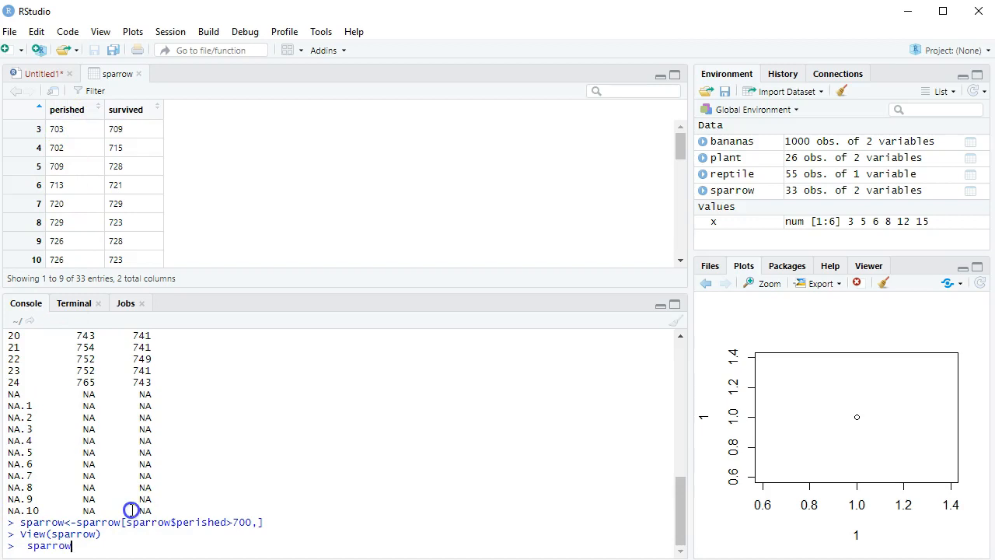